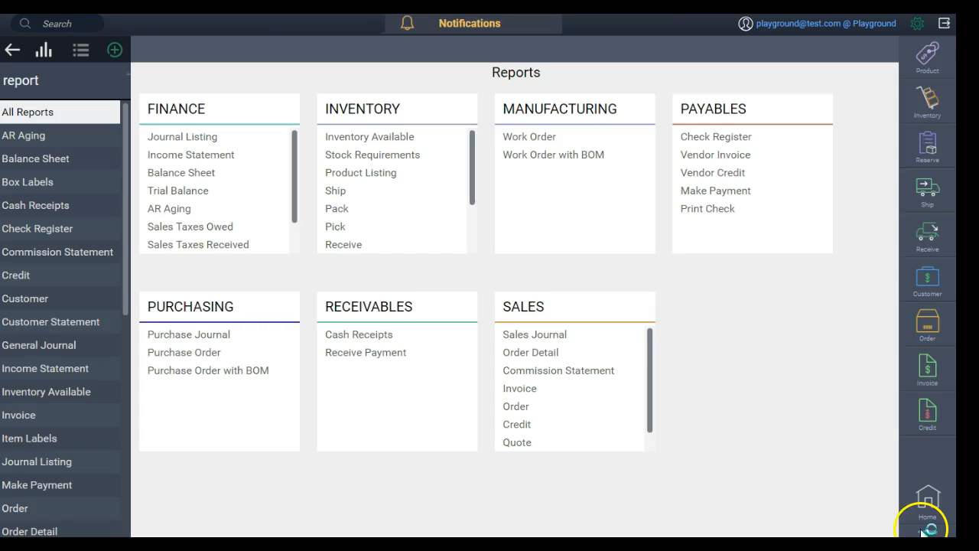
# - Load the Sales > Order Detail report listing ordered, shipped, reserved and open amounts per account
pyautogui.click(928, 541)
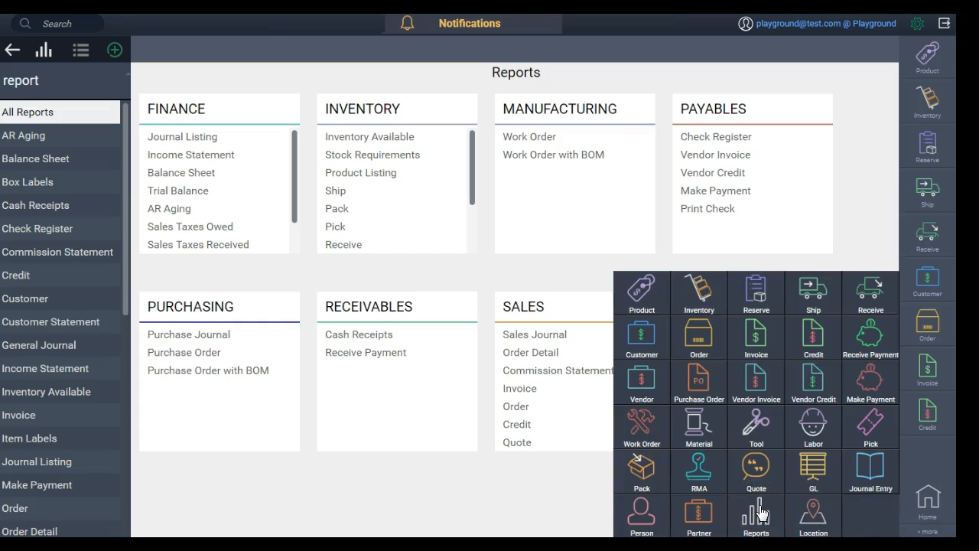
pyautogui.click(755, 510)
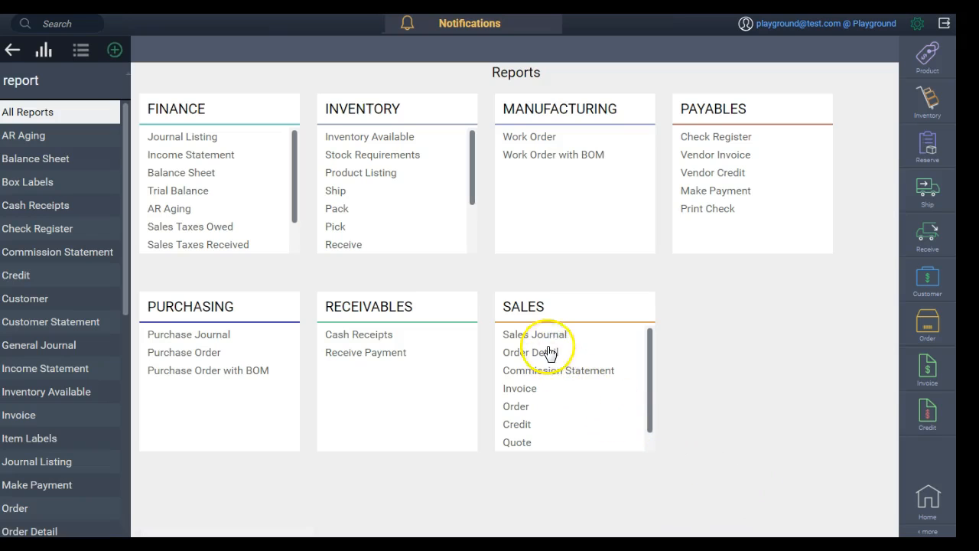
pyautogui.click(531, 352)
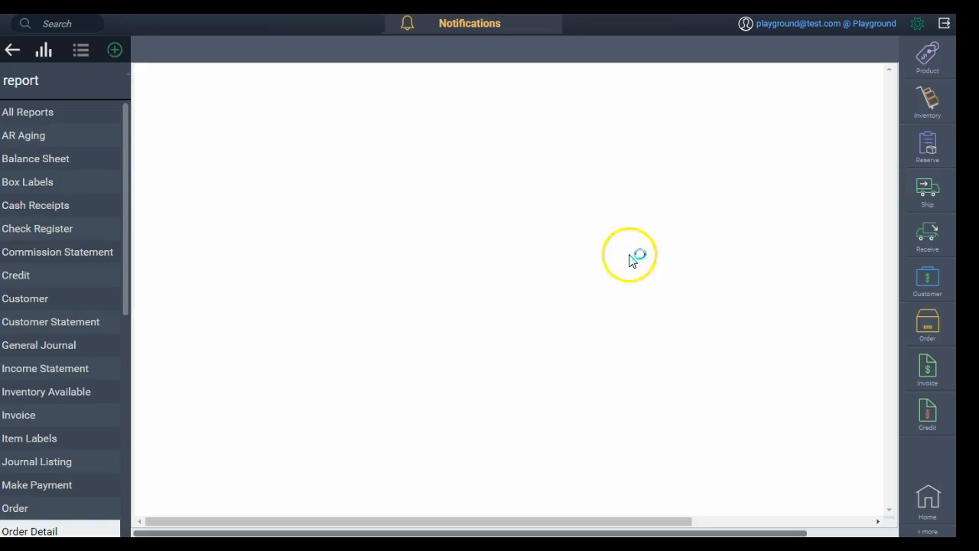
pyautogui.click(30, 529)
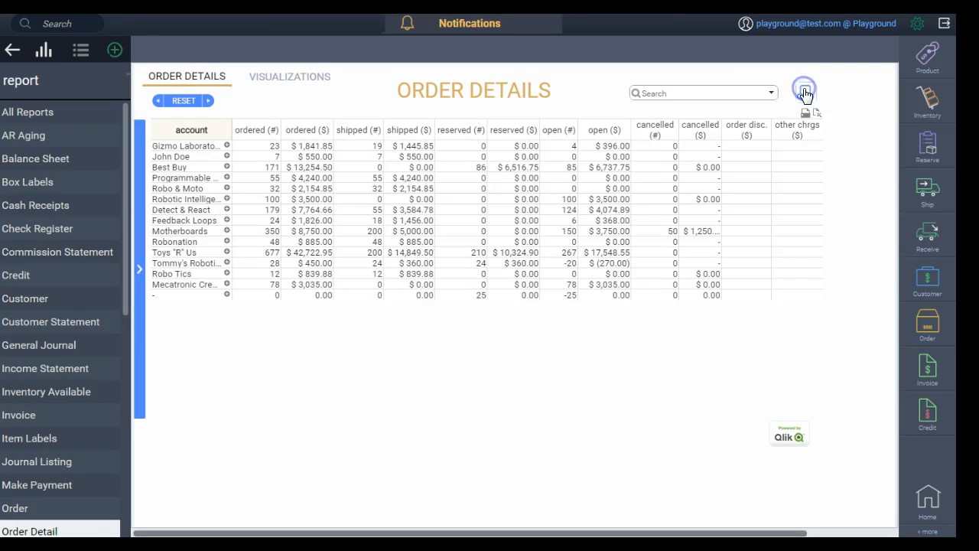
pyautogui.click(804, 91)
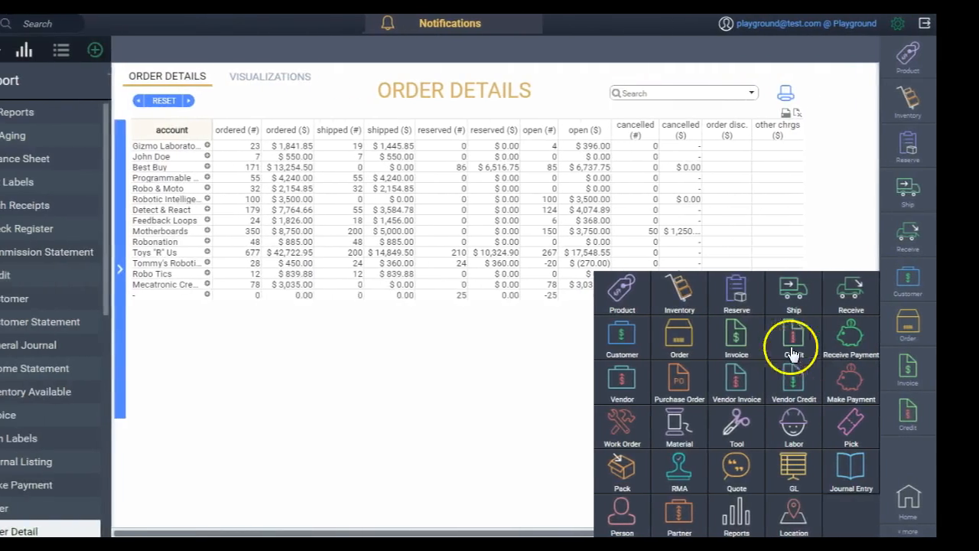
# - Generate and view the printable form of invoice 000014 for John Doe
pyautogui.click(793, 336)
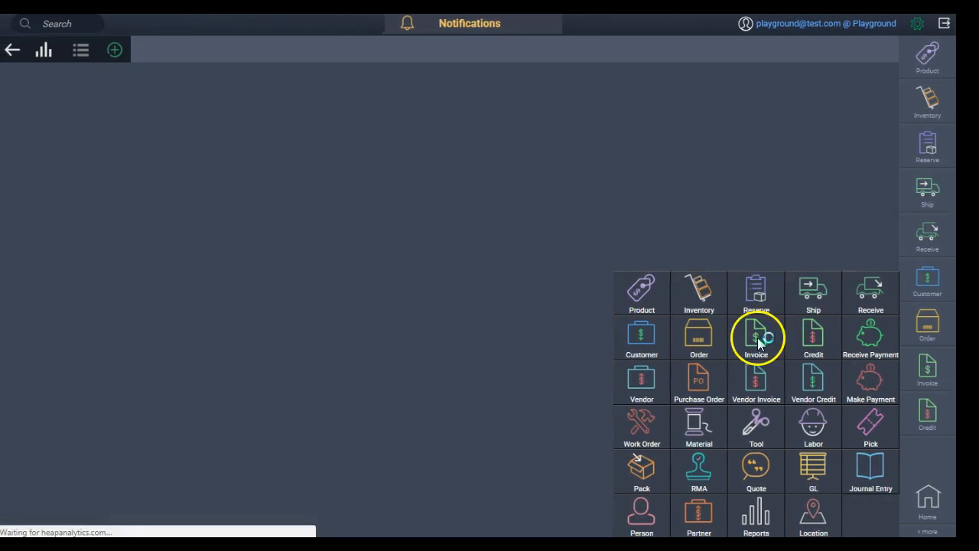
pyautogui.click(756, 337)
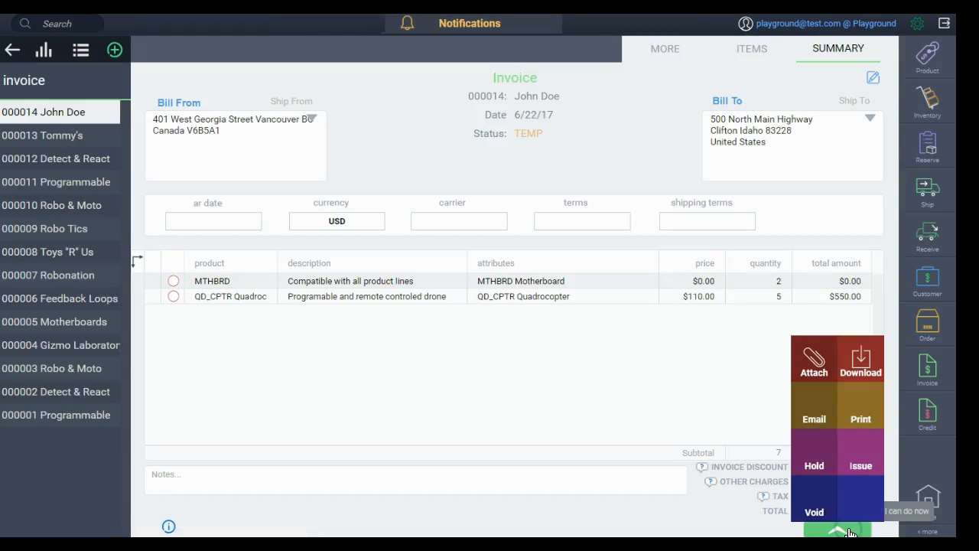
pyautogui.click(860, 419)
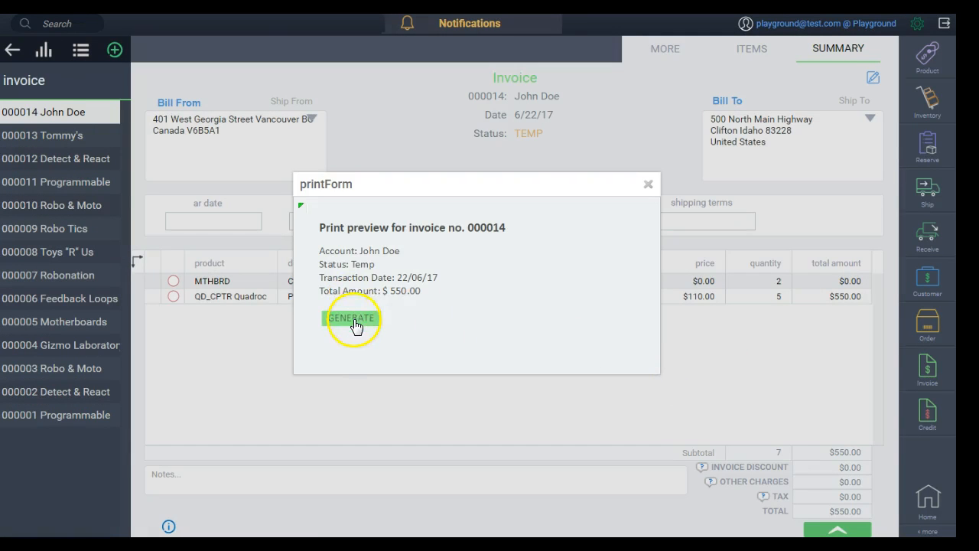
pyautogui.click(351, 317)
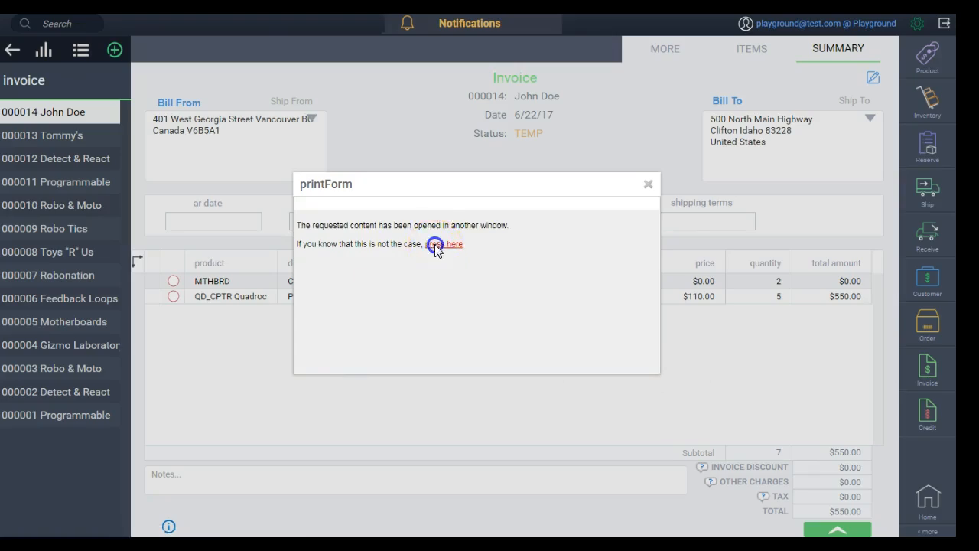
pyautogui.click(438, 245)
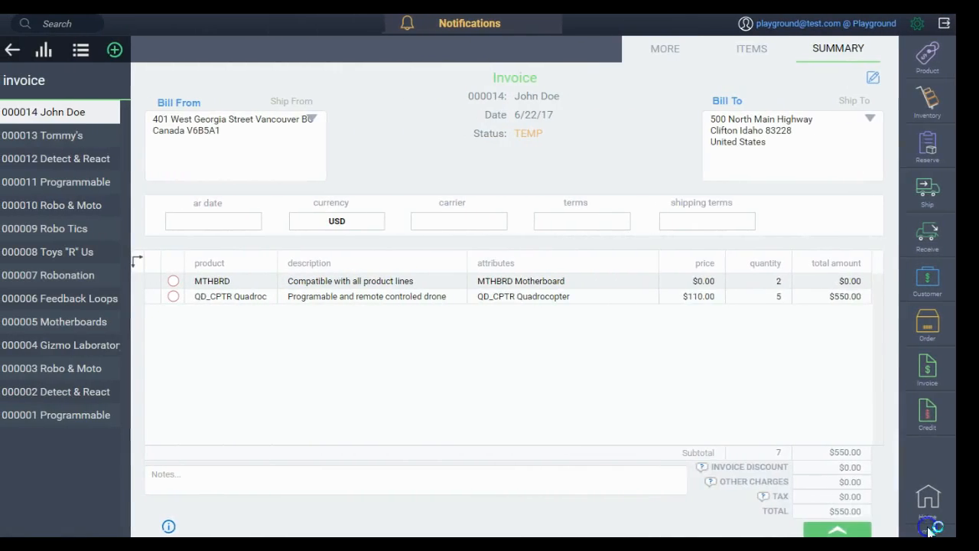
# - View the Manufacturing > Work Order report and filter it by a work order number
pyautogui.click(927, 533)
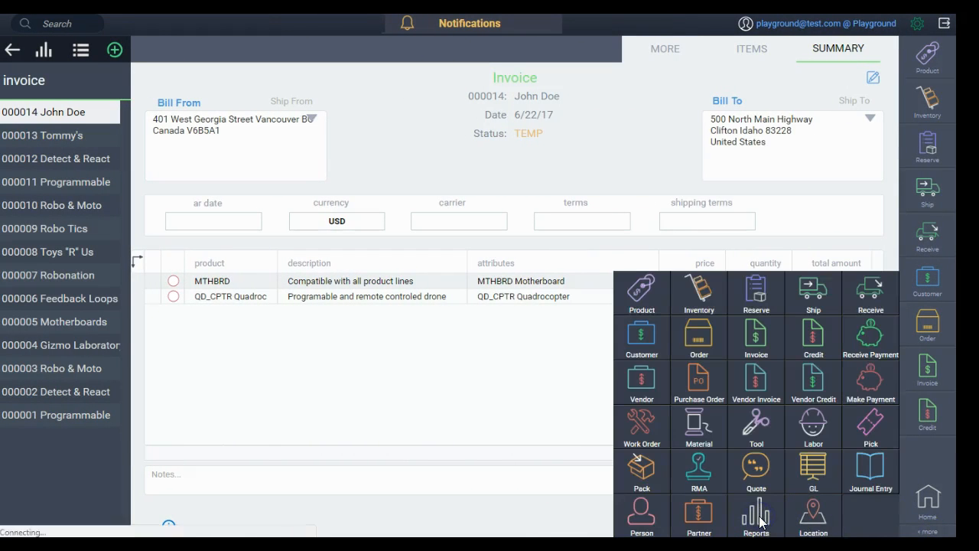
pyautogui.click(756, 511)
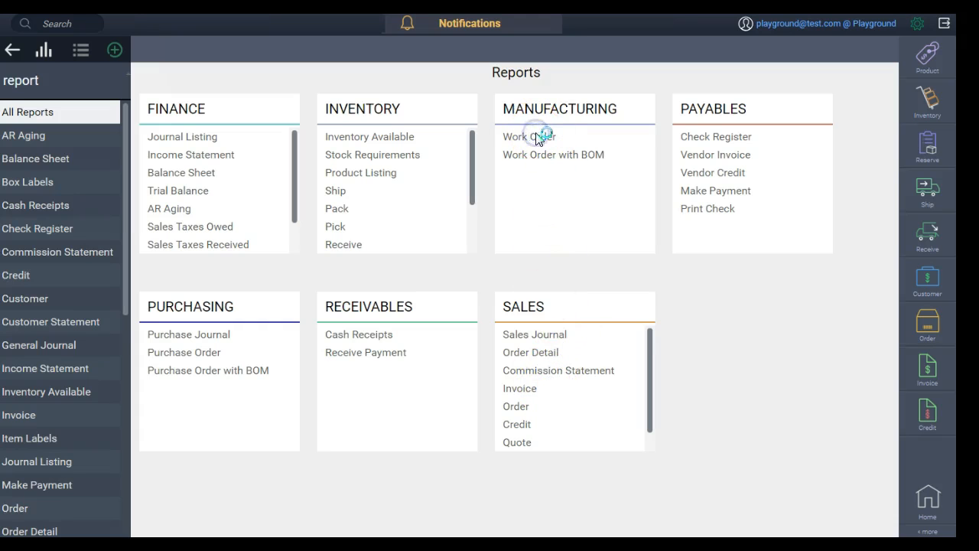
pyautogui.click(518, 136)
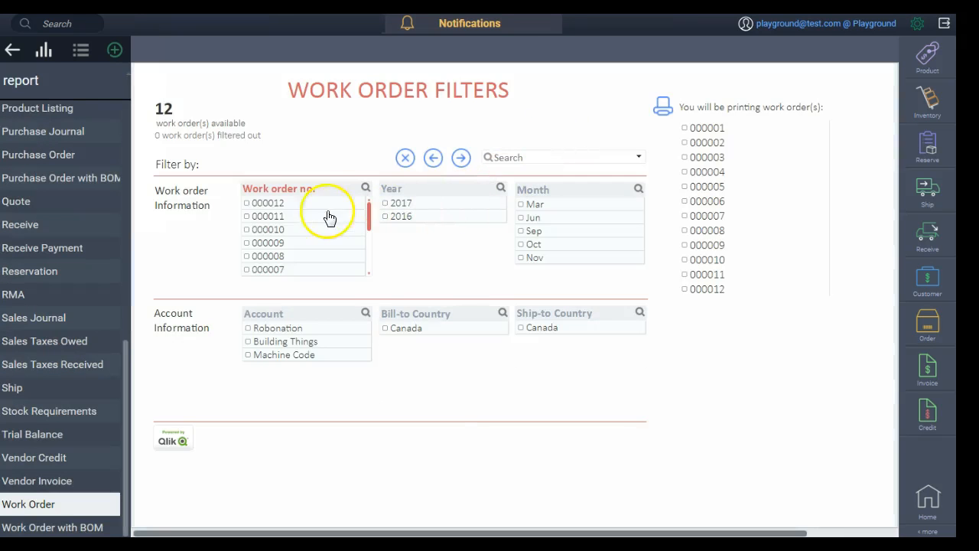
pyautogui.click(272, 202)
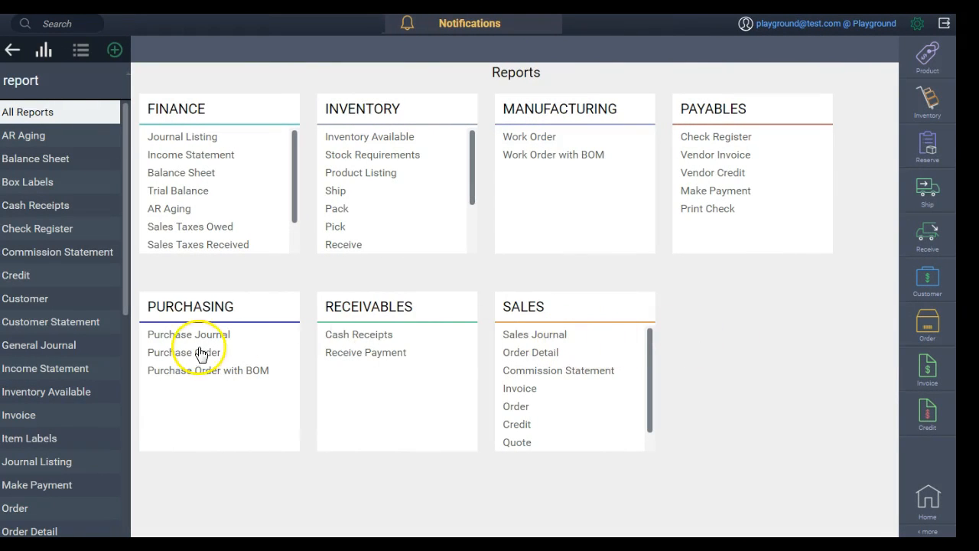
# - Load the Purchasing > Purchase Journal and reset selections to show all accounts with the 31,428.98 total
pyautogui.click(181, 334)
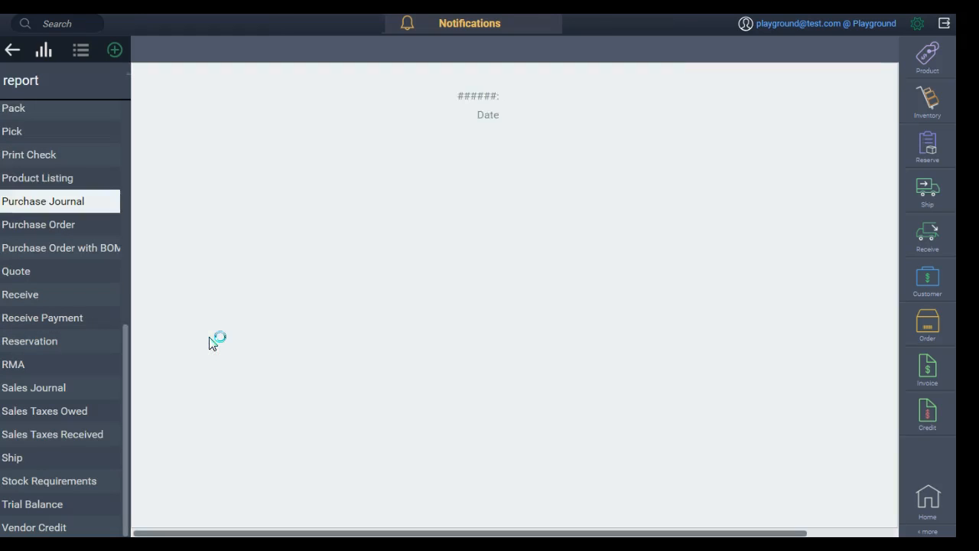
pyautogui.click(43, 202)
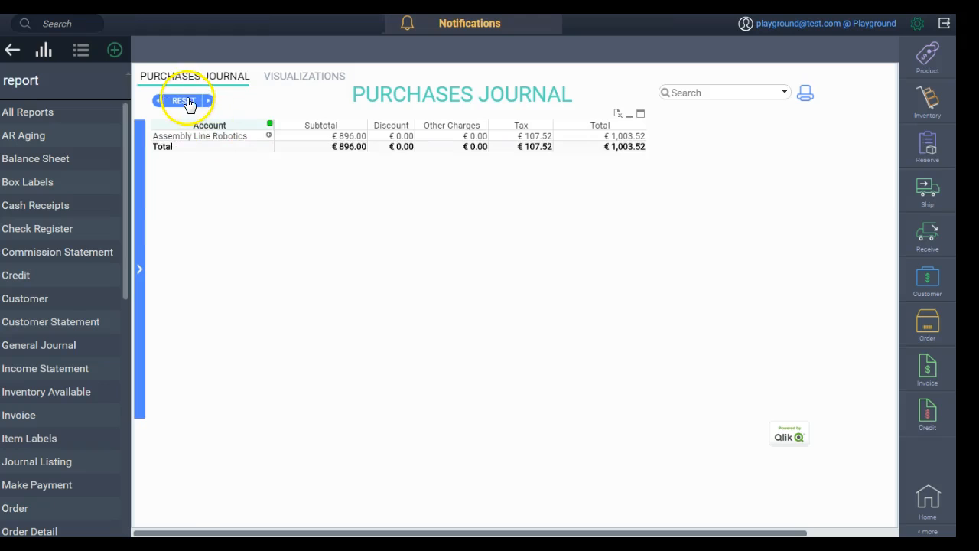
pyautogui.click(184, 101)
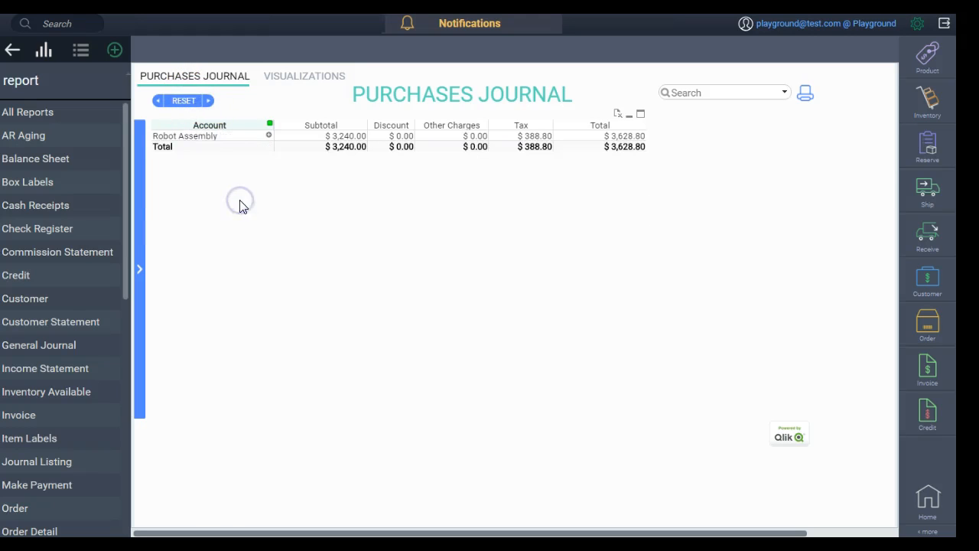
pyautogui.click(183, 101)
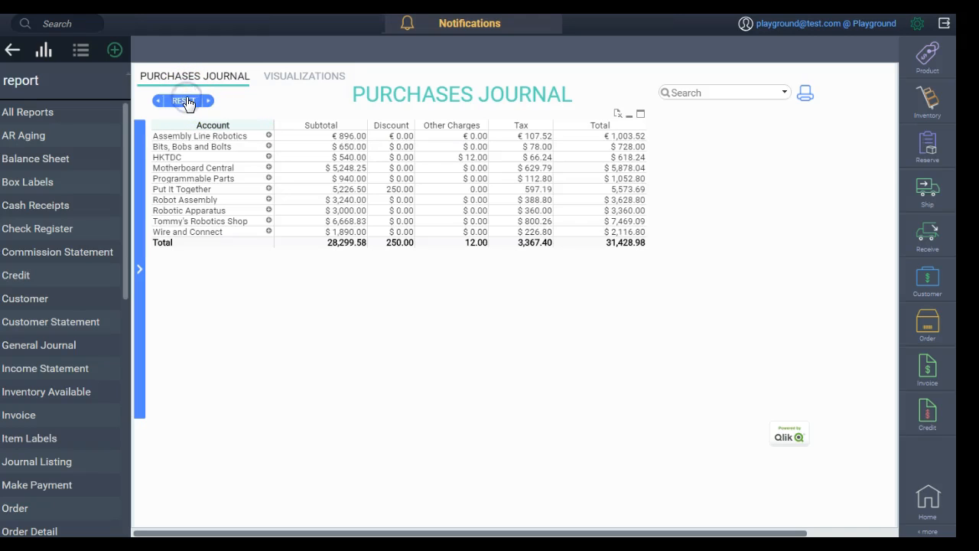
pyautogui.moveTo(141, 277)
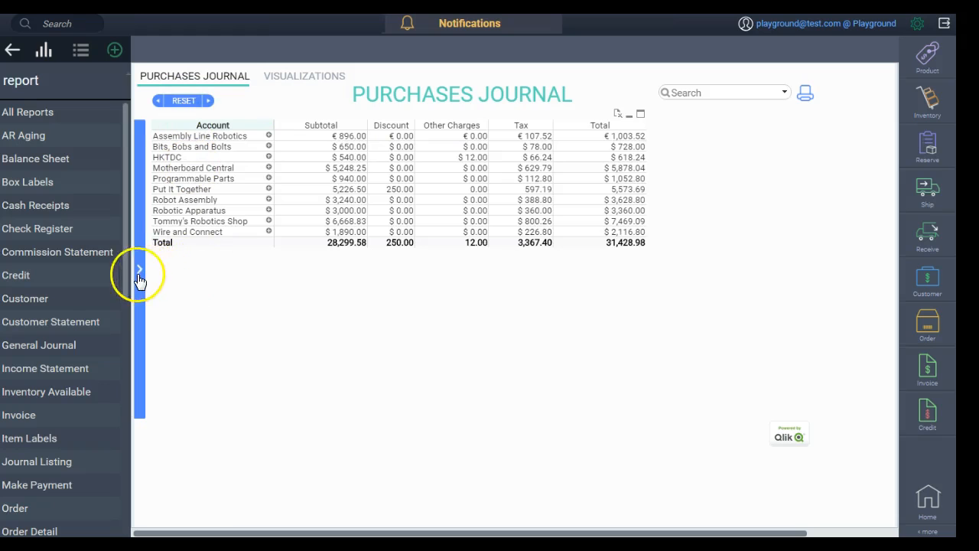
pyautogui.click(140, 268)
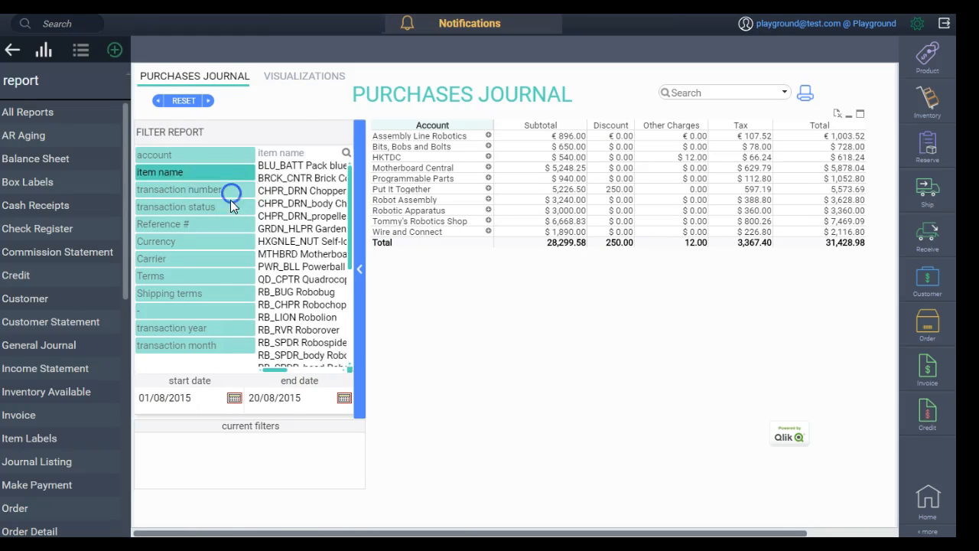
pyautogui.click(162, 223)
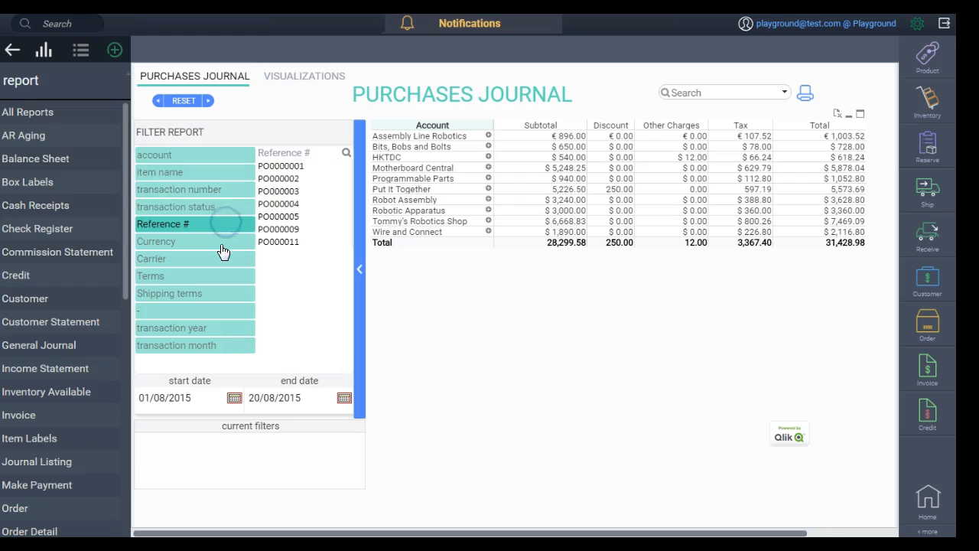
pyautogui.click(159, 171)
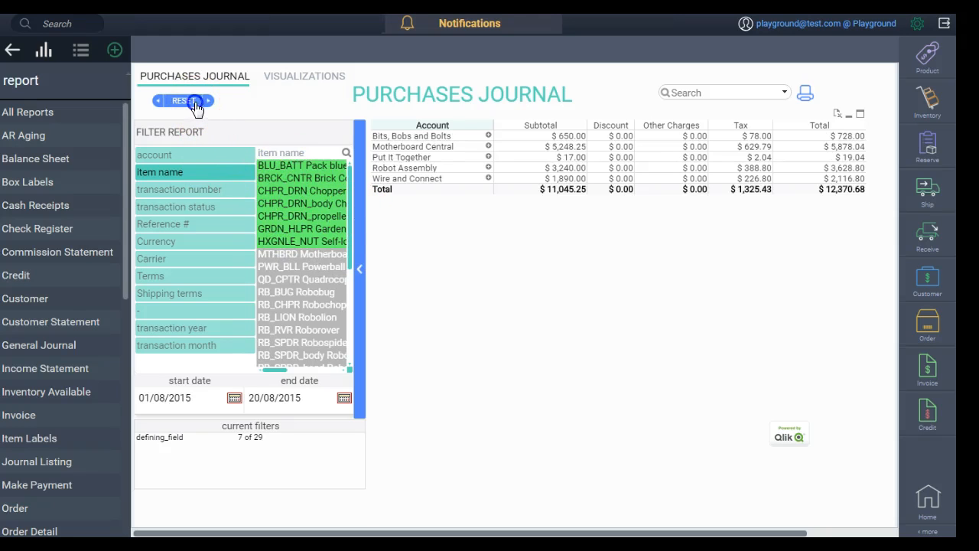
pyautogui.click(198, 101)
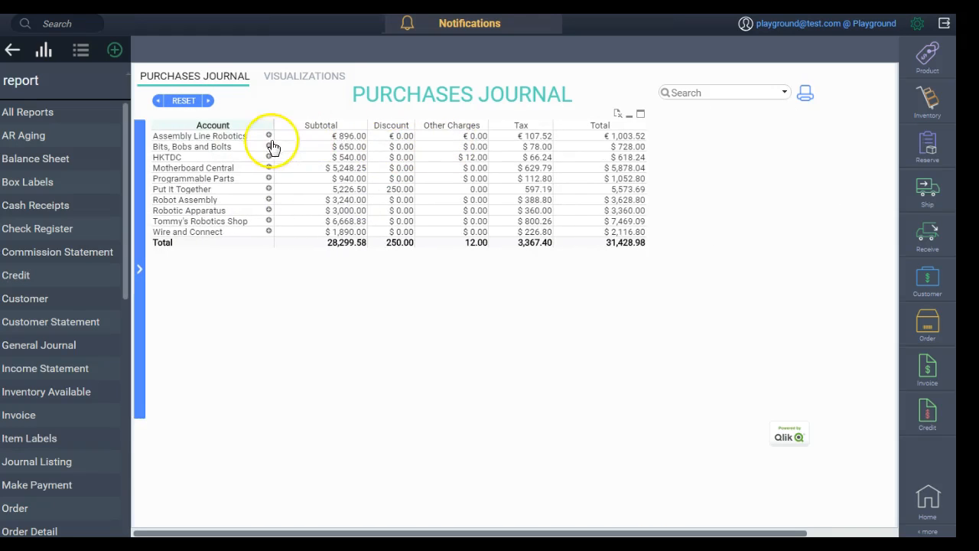
pyautogui.click(269, 135)
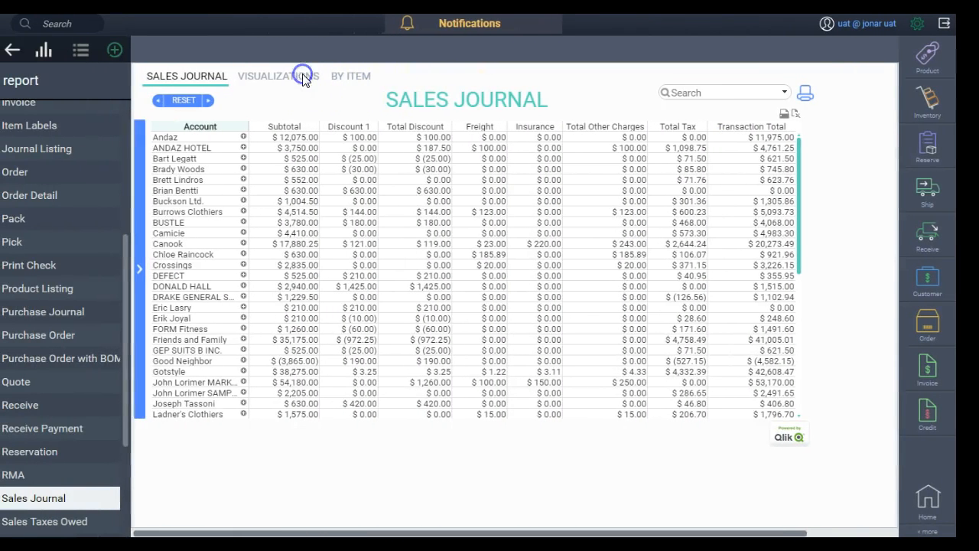
# - Filter the Sales Visualizations charts to one lowest-selling item, reset, then return to Reports
pyautogui.click(277, 76)
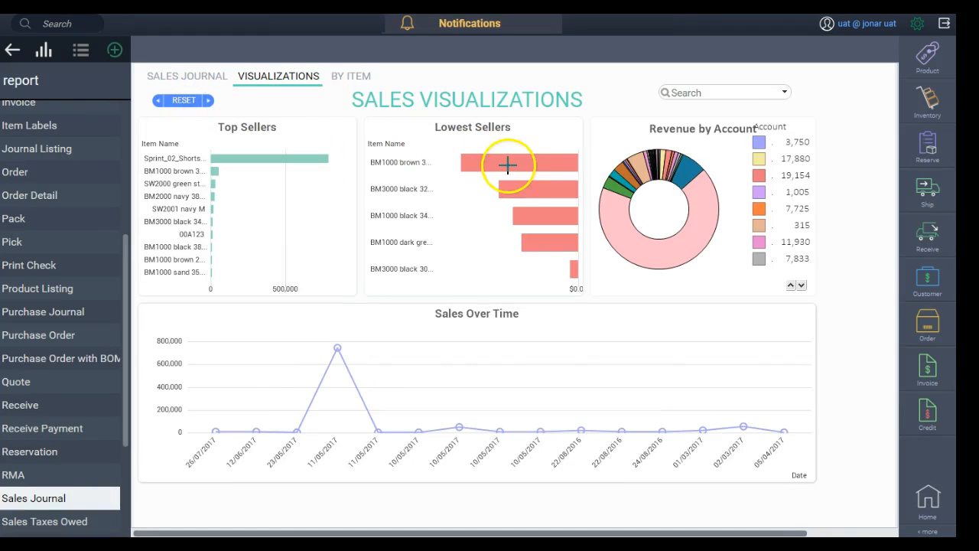
pyautogui.click(184, 101)
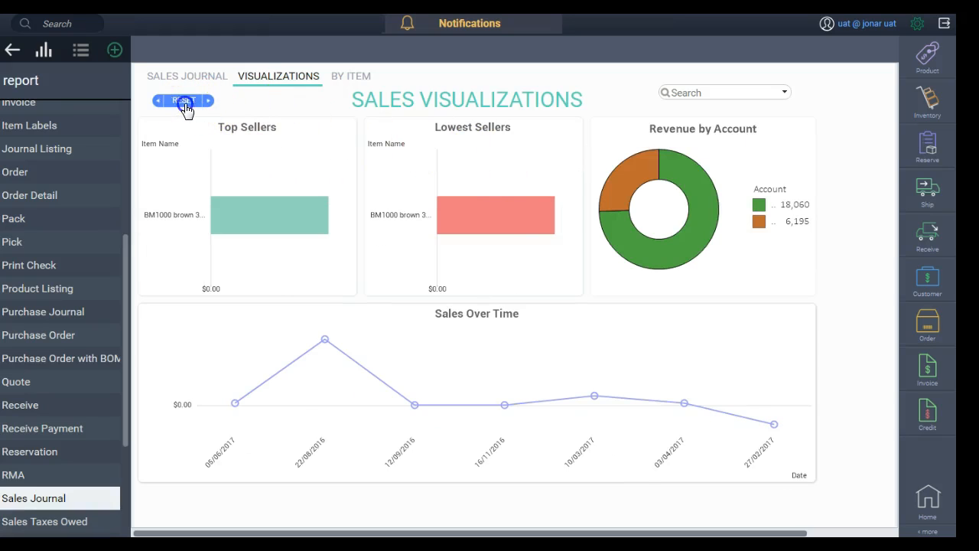
pyautogui.click(184, 101)
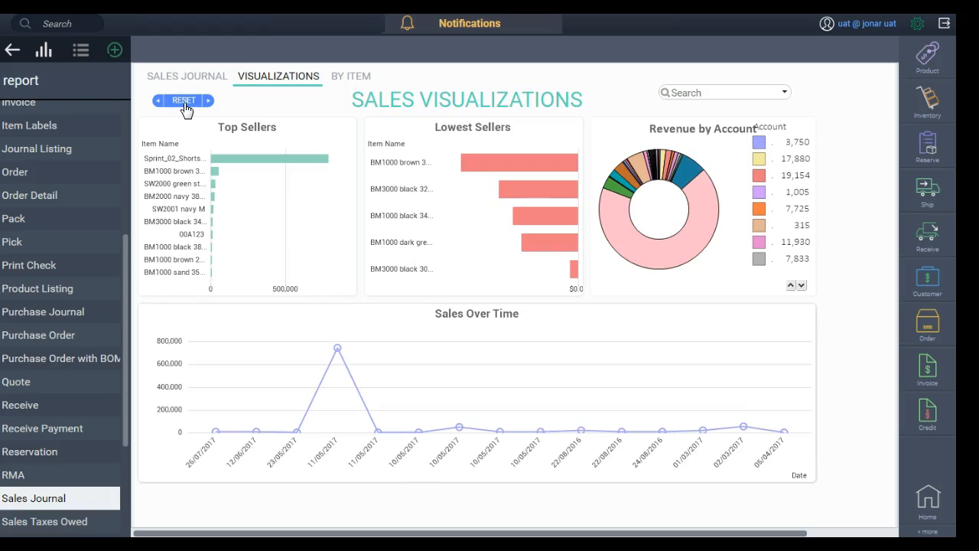
pyautogui.scroll(-3)
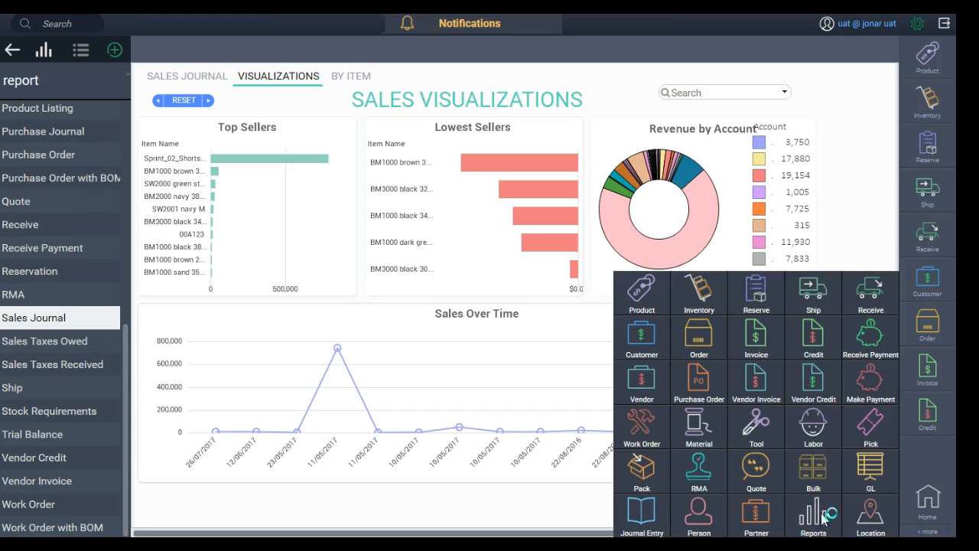
pyautogui.click(812, 511)
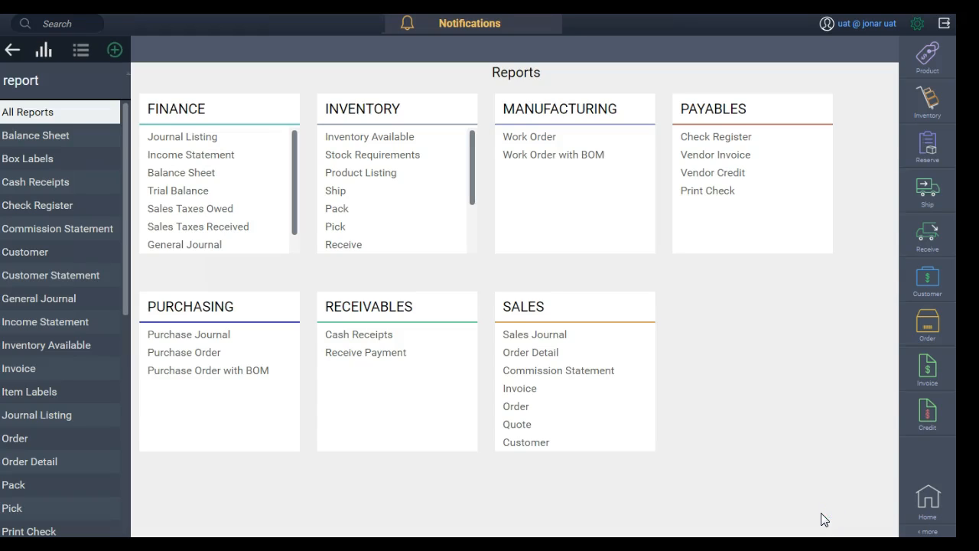